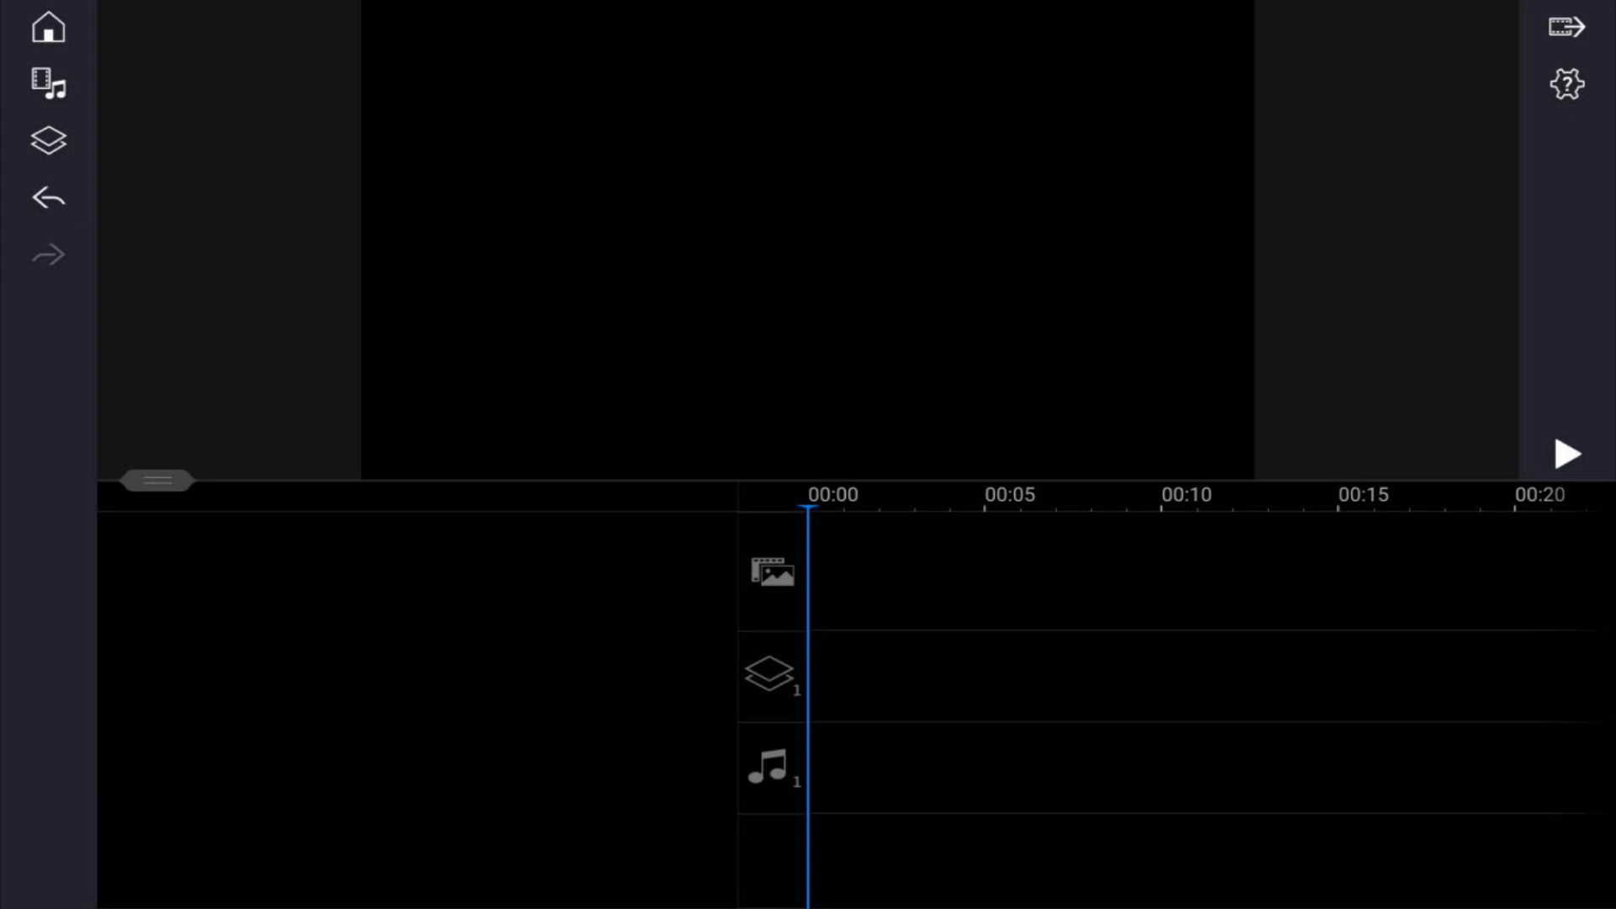
Show the video media library's source folders beside the empty timeline.
{"action": "left_click", "coordinate": [47, 84]}
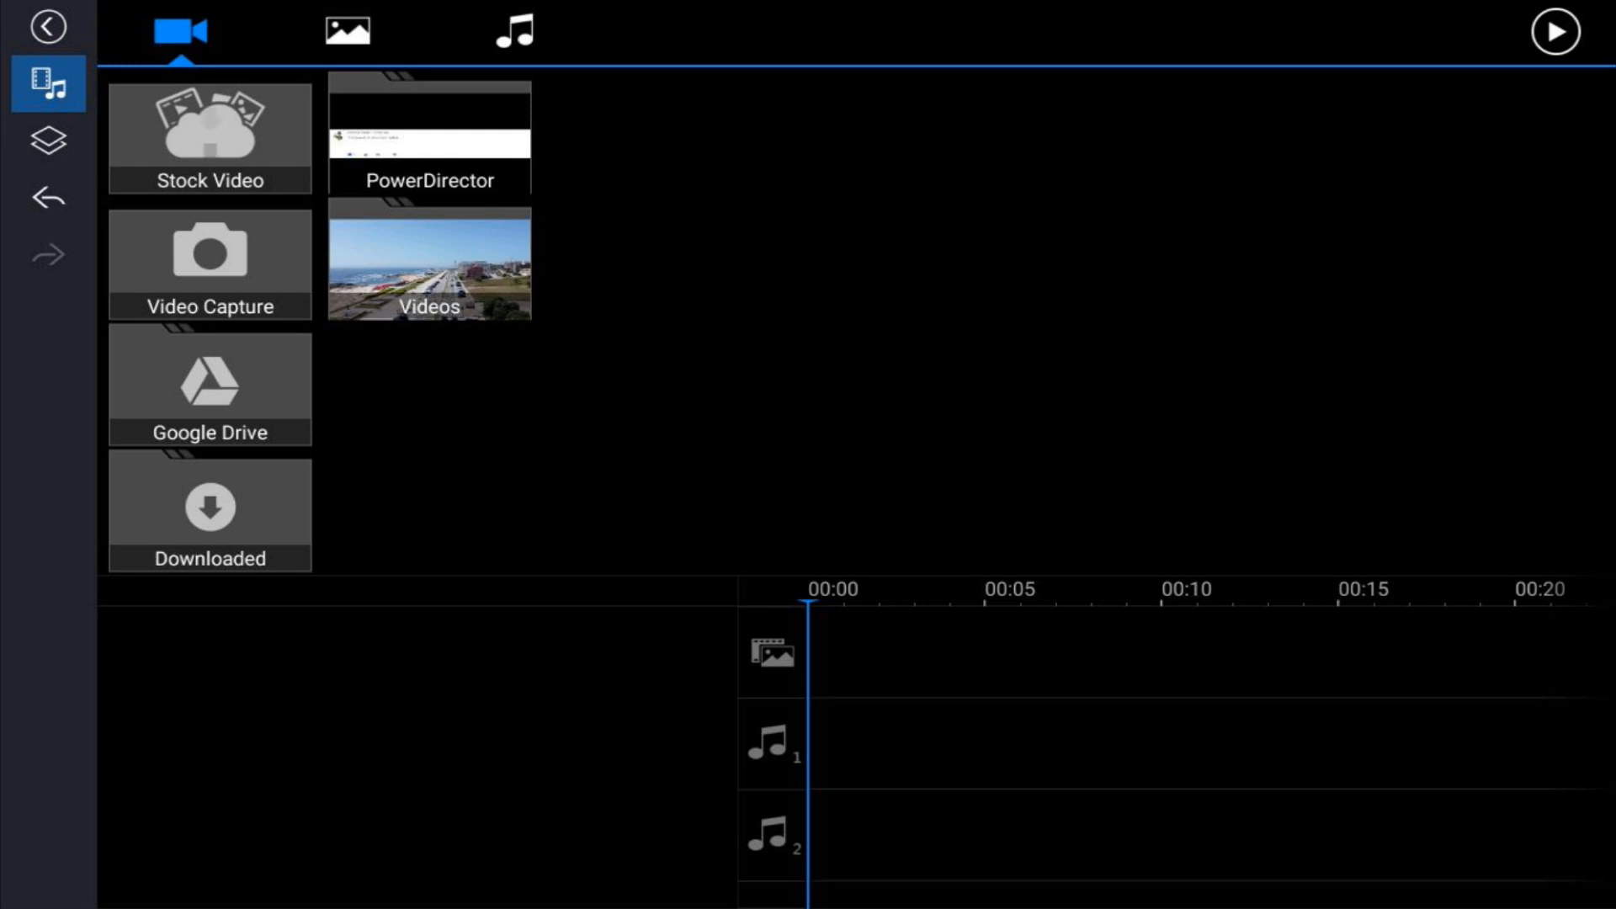
Add Good_Time.mp4 from the Videos folder to the timeline.
{"action": "left_click", "coordinate": [429, 262]}
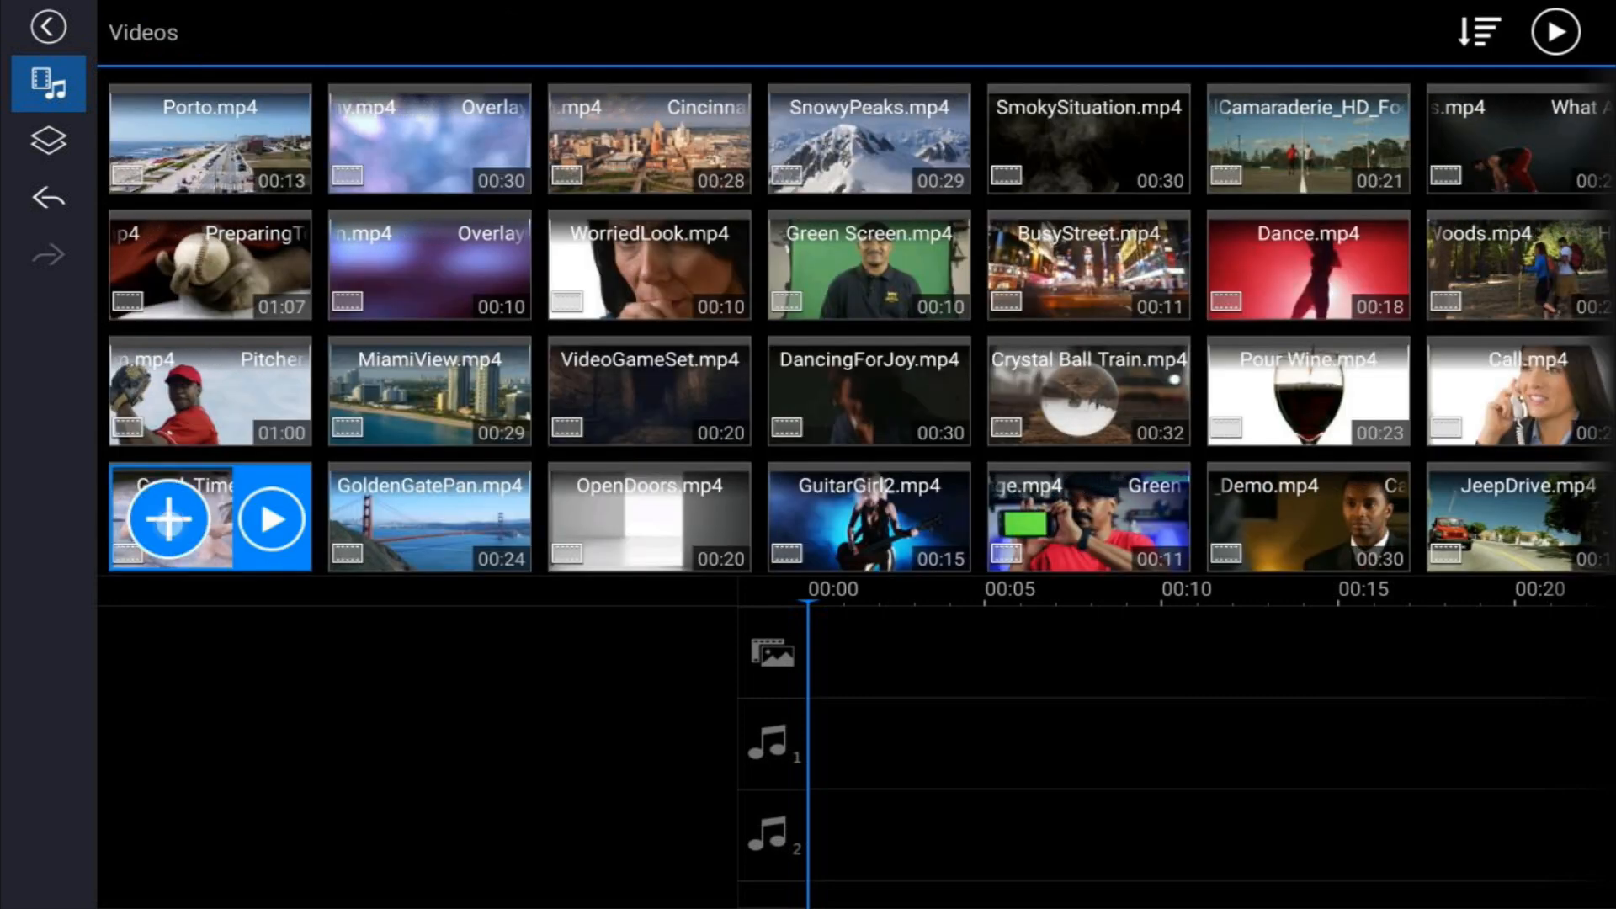
{"action": "left_click", "coordinate": [170, 518]}
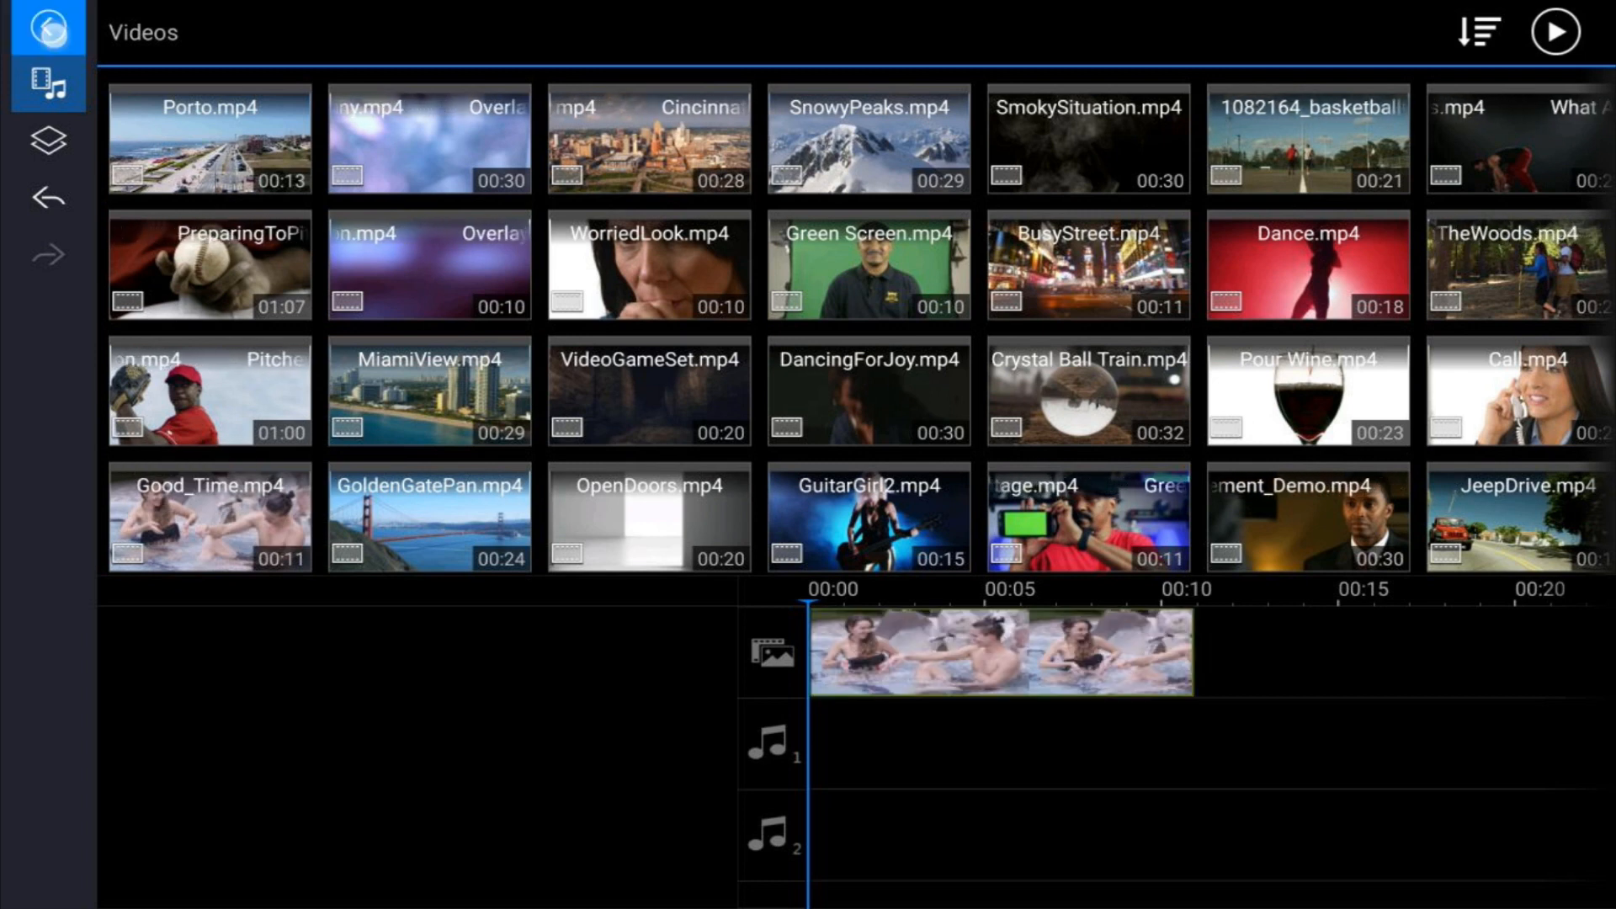
{"action": "left_click", "coordinate": [47, 28]}
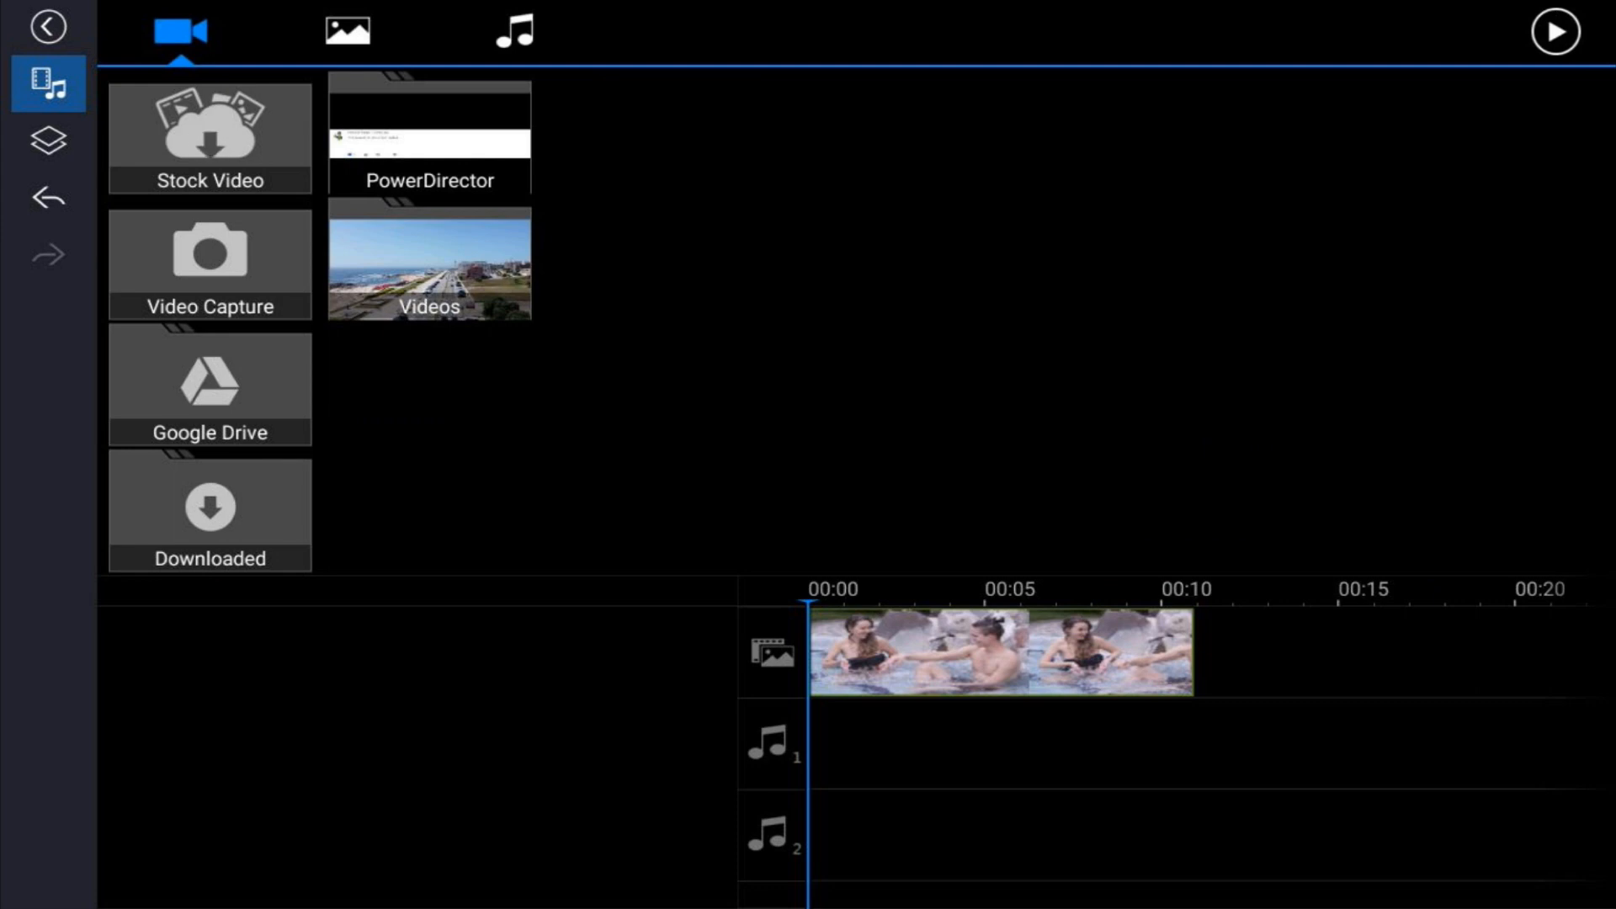
Set the pool clip's Pan & Zoom effect to Custom Motion.
{"action": "left_click", "coordinate": [990, 665]}
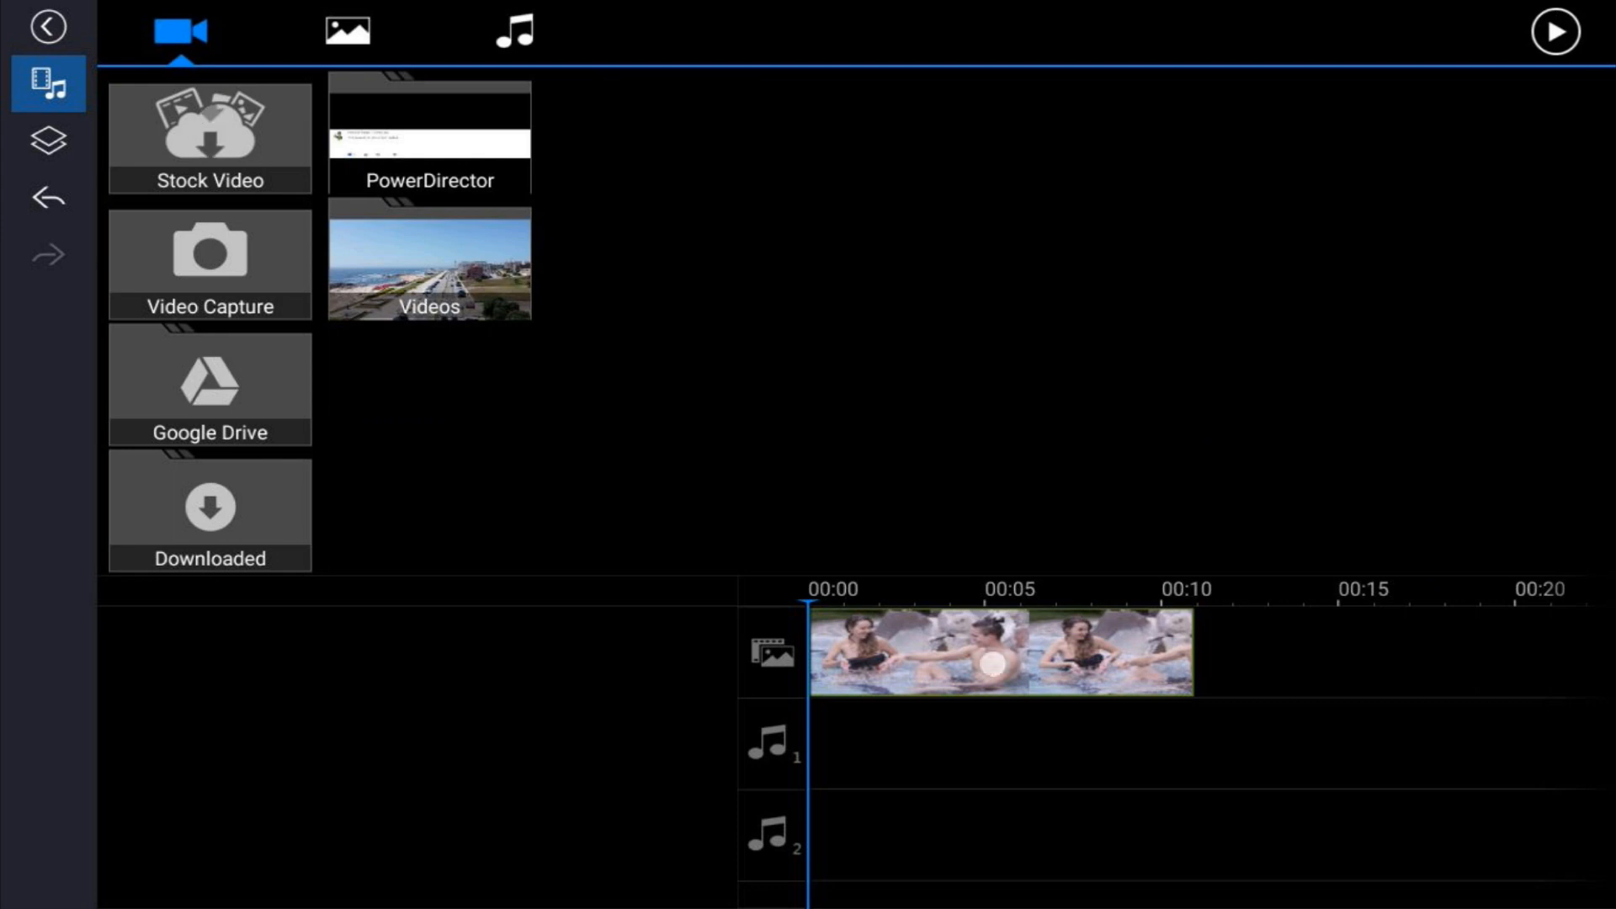
{"action": "left_click", "coordinate": [1000, 651]}
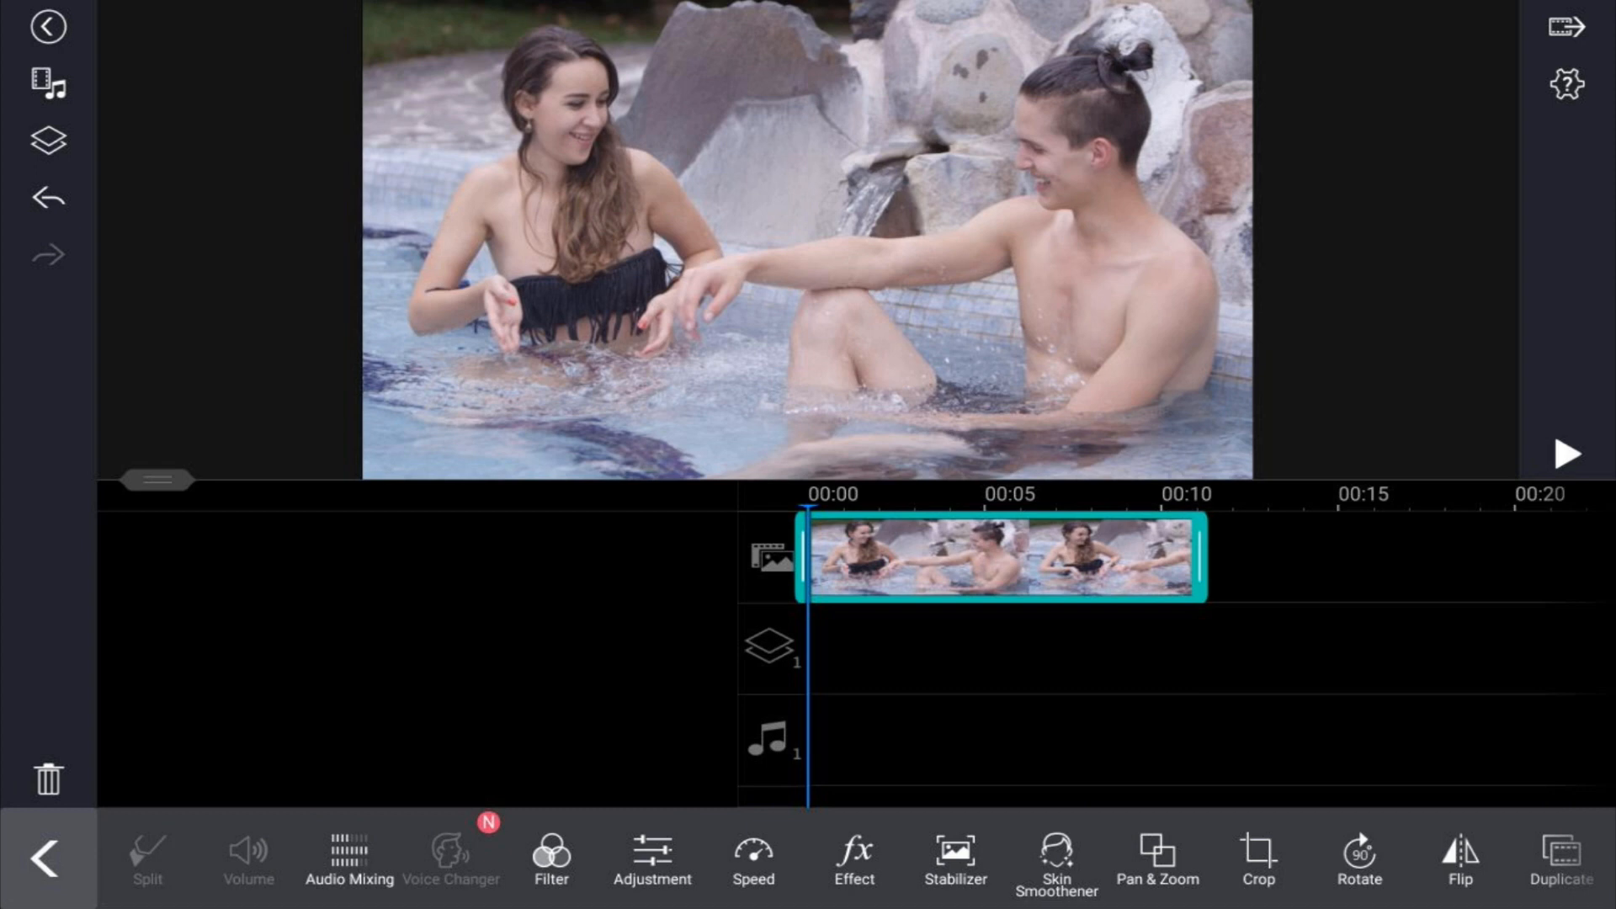
{"action": "left_click", "coordinate": [1157, 860]}
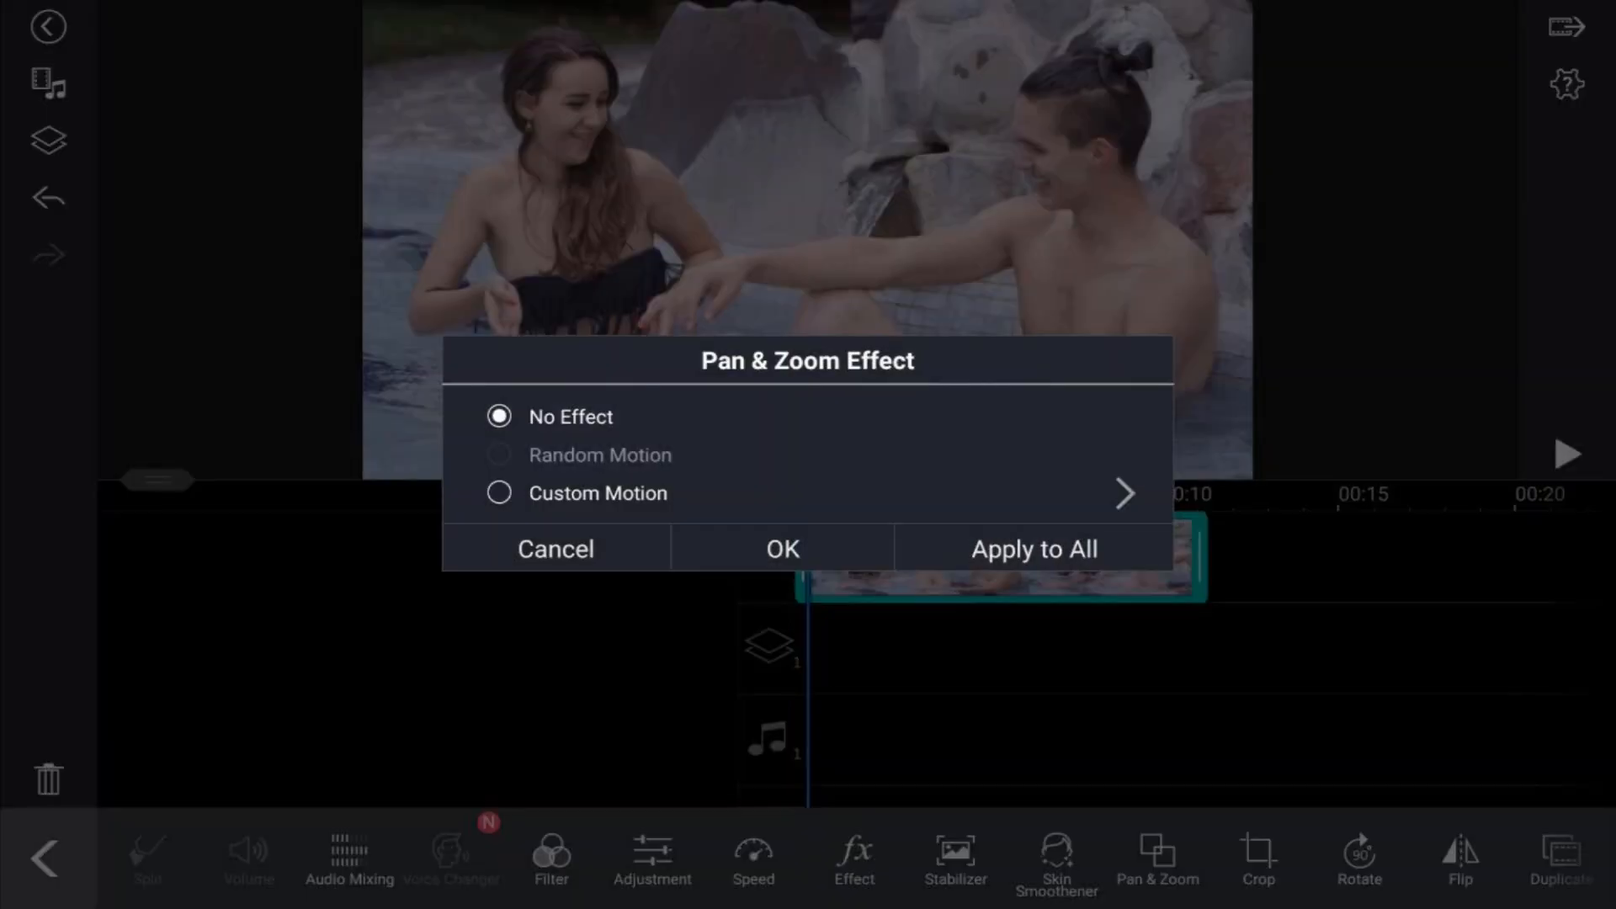
{"action": "left_click", "coordinate": [499, 492]}
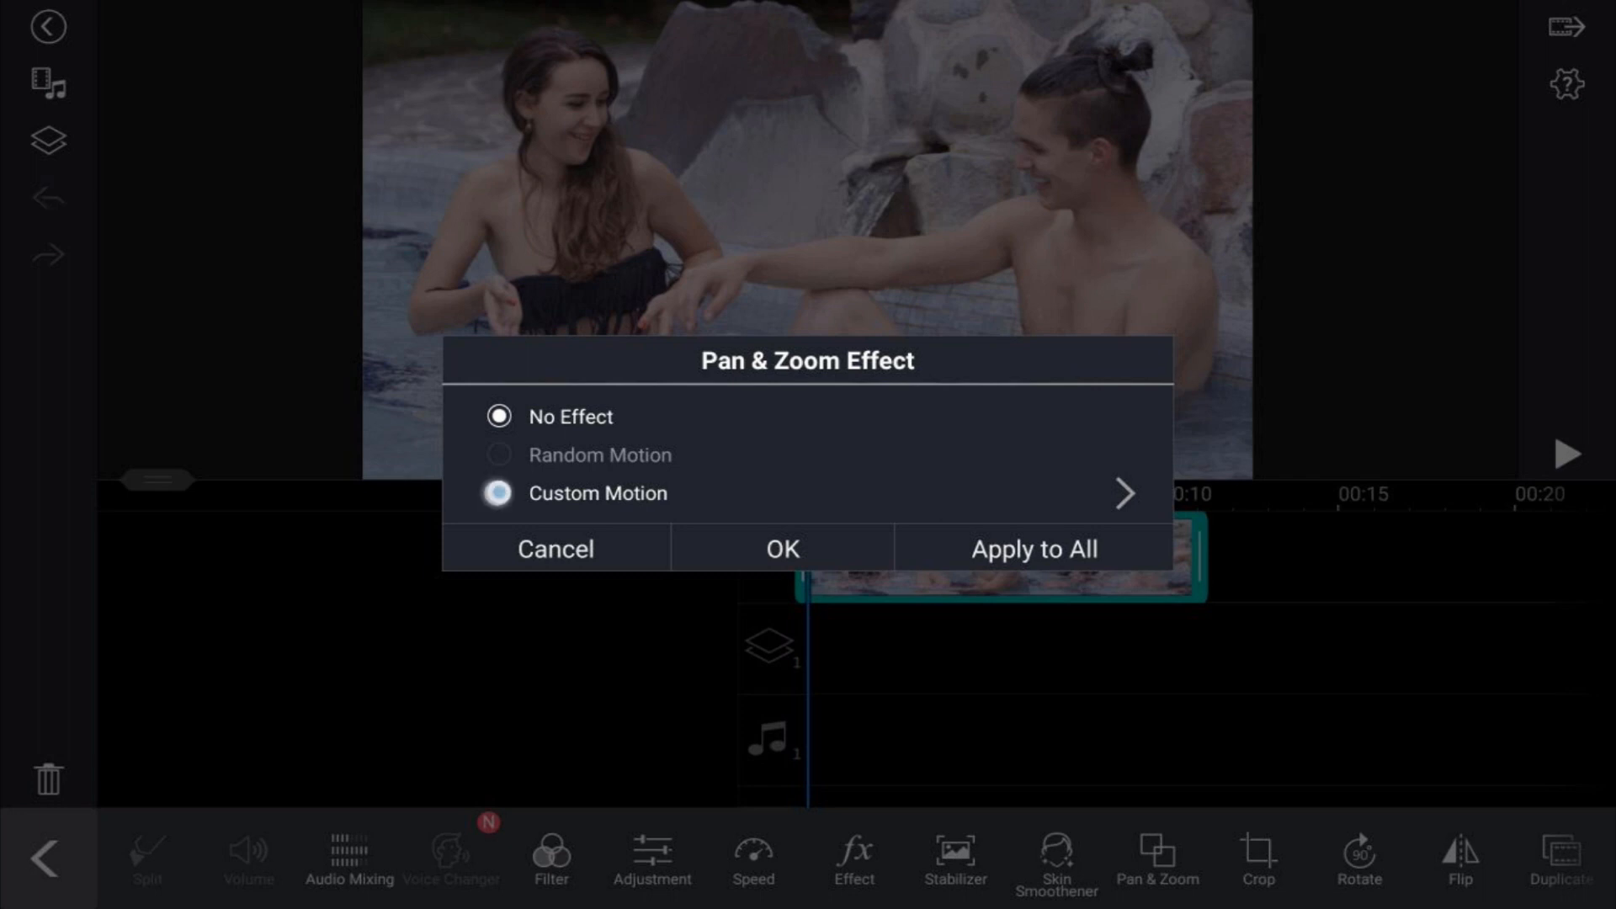
{"action": "left_click", "coordinate": [781, 547]}
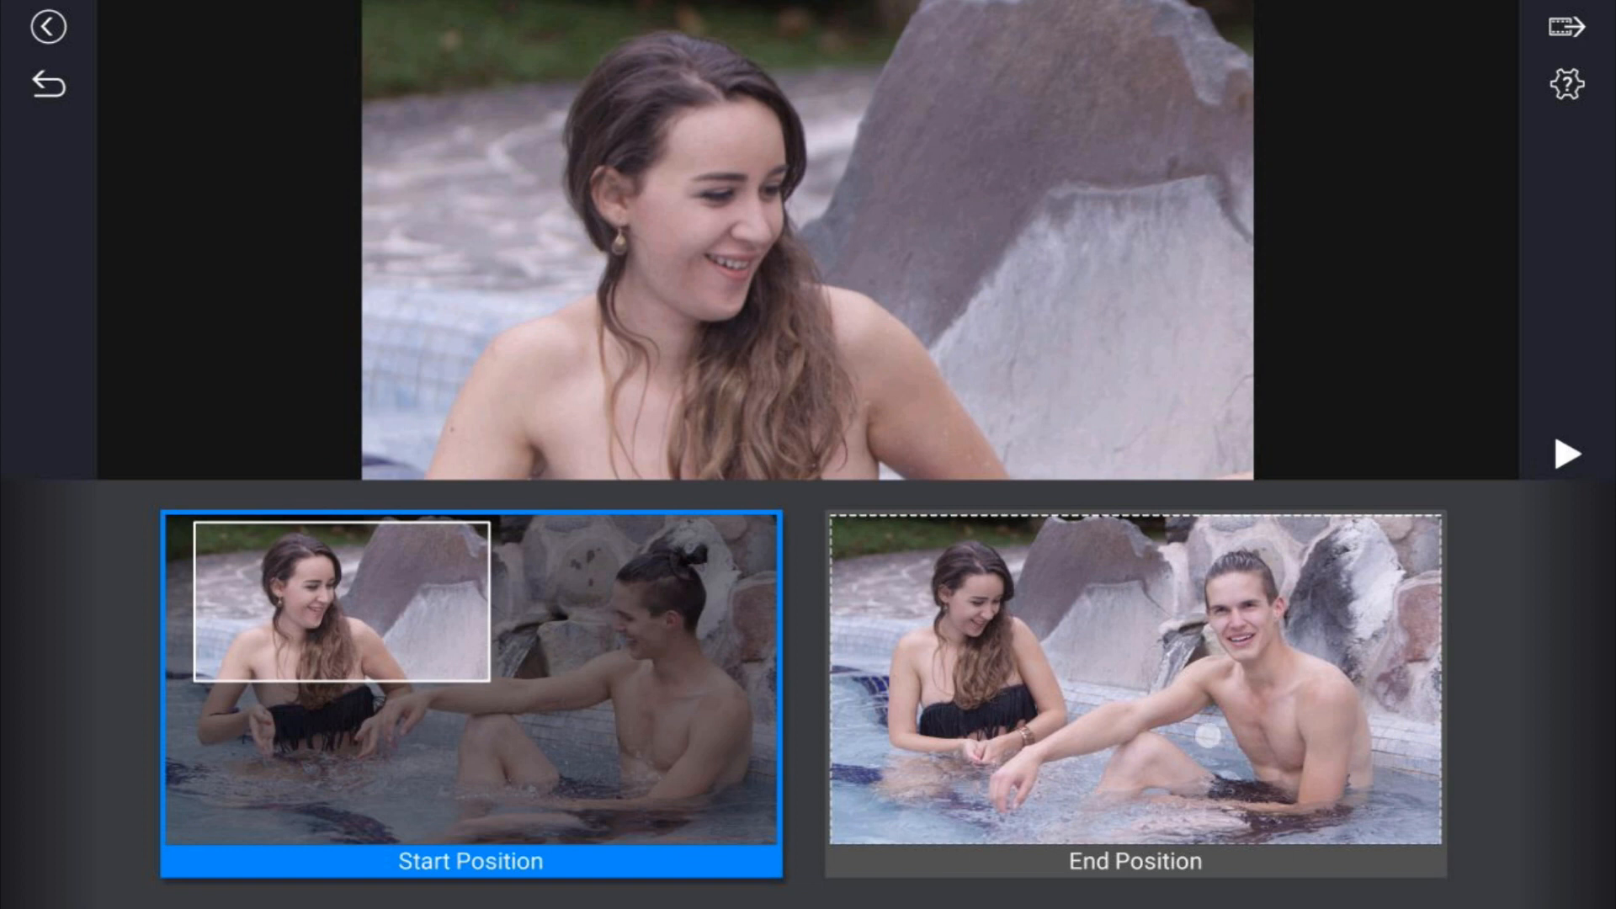
Adjust the motion's end frame and apply the custom Pan & Zoom starting on the woman.
{"action": "left_click", "coordinate": [1133, 685]}
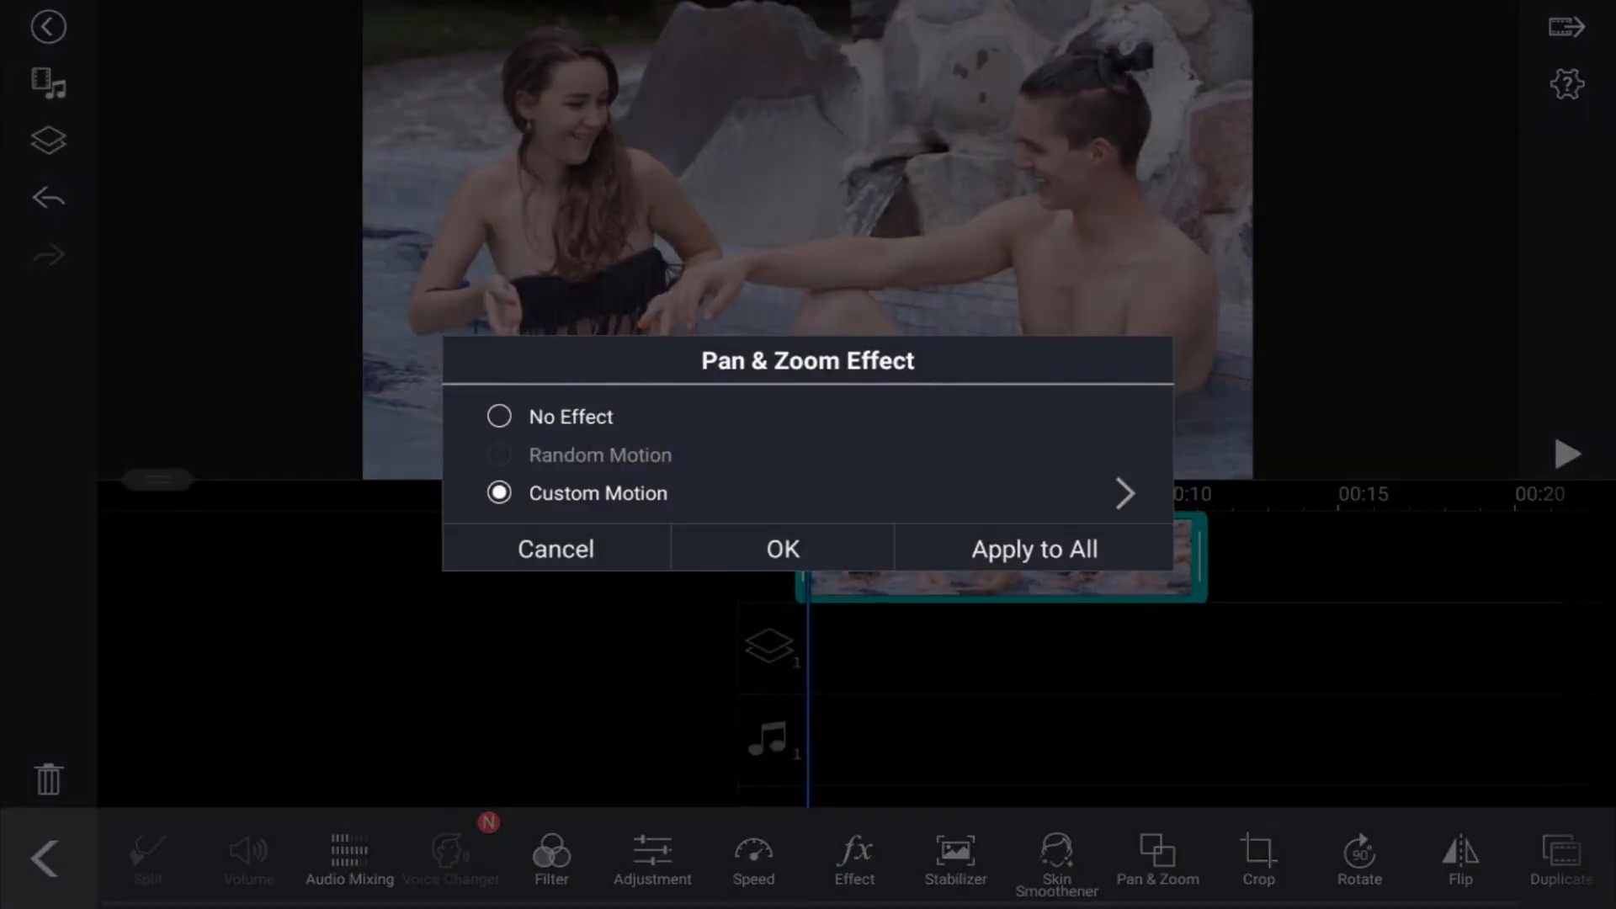
{"action": "left_click", "coordinate": [781, 547]}
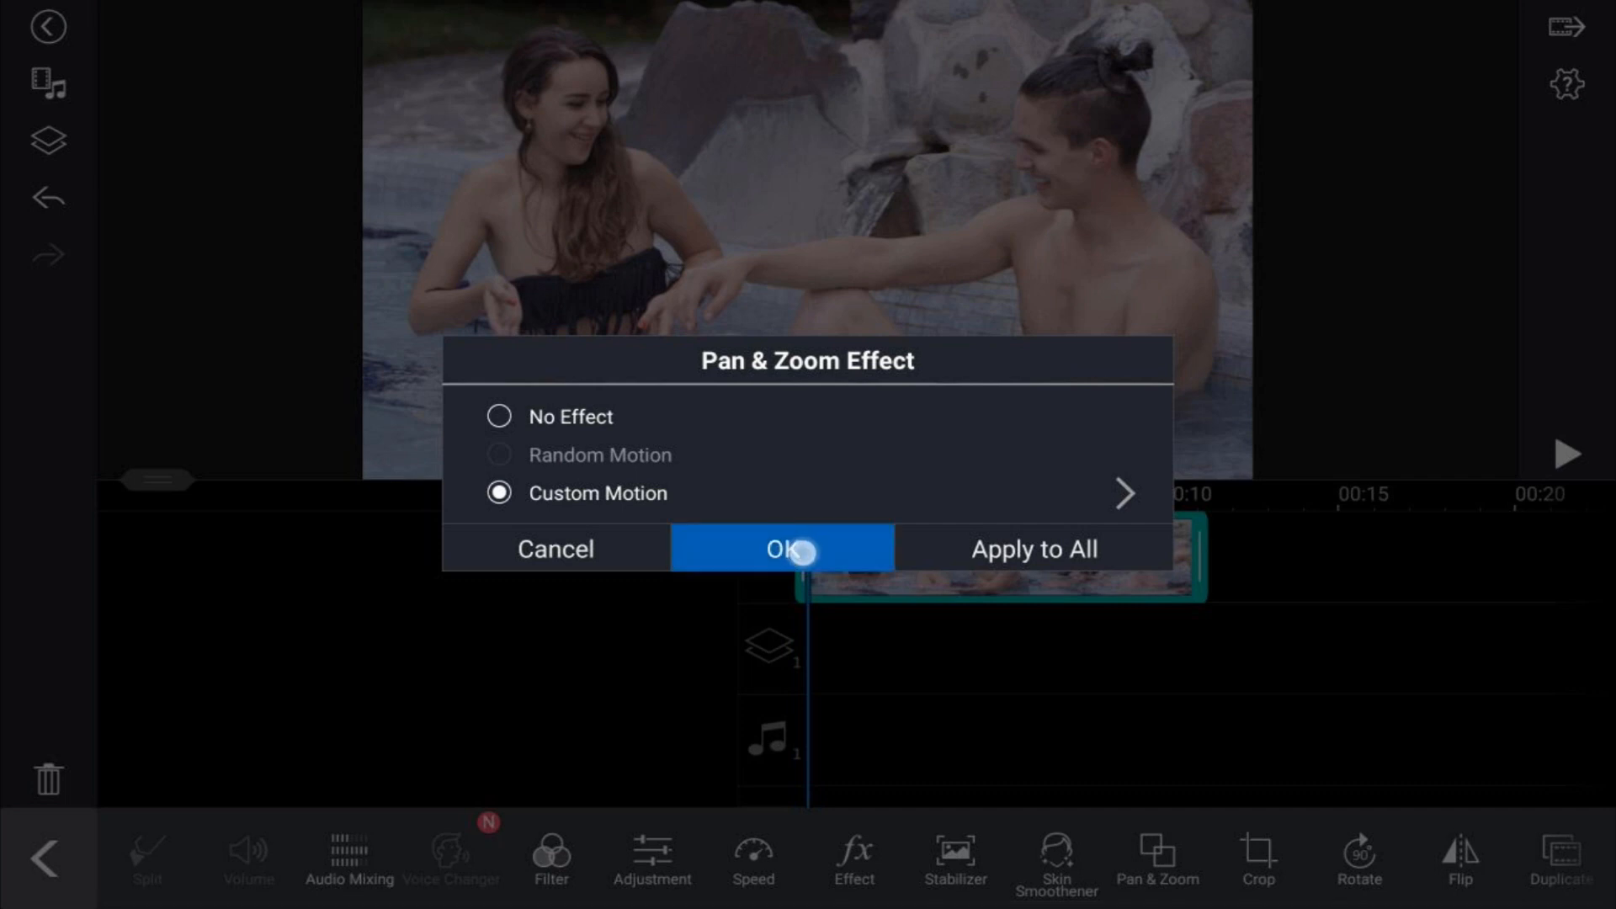
{"action": "left_click", "coordinate": [781, 548]}
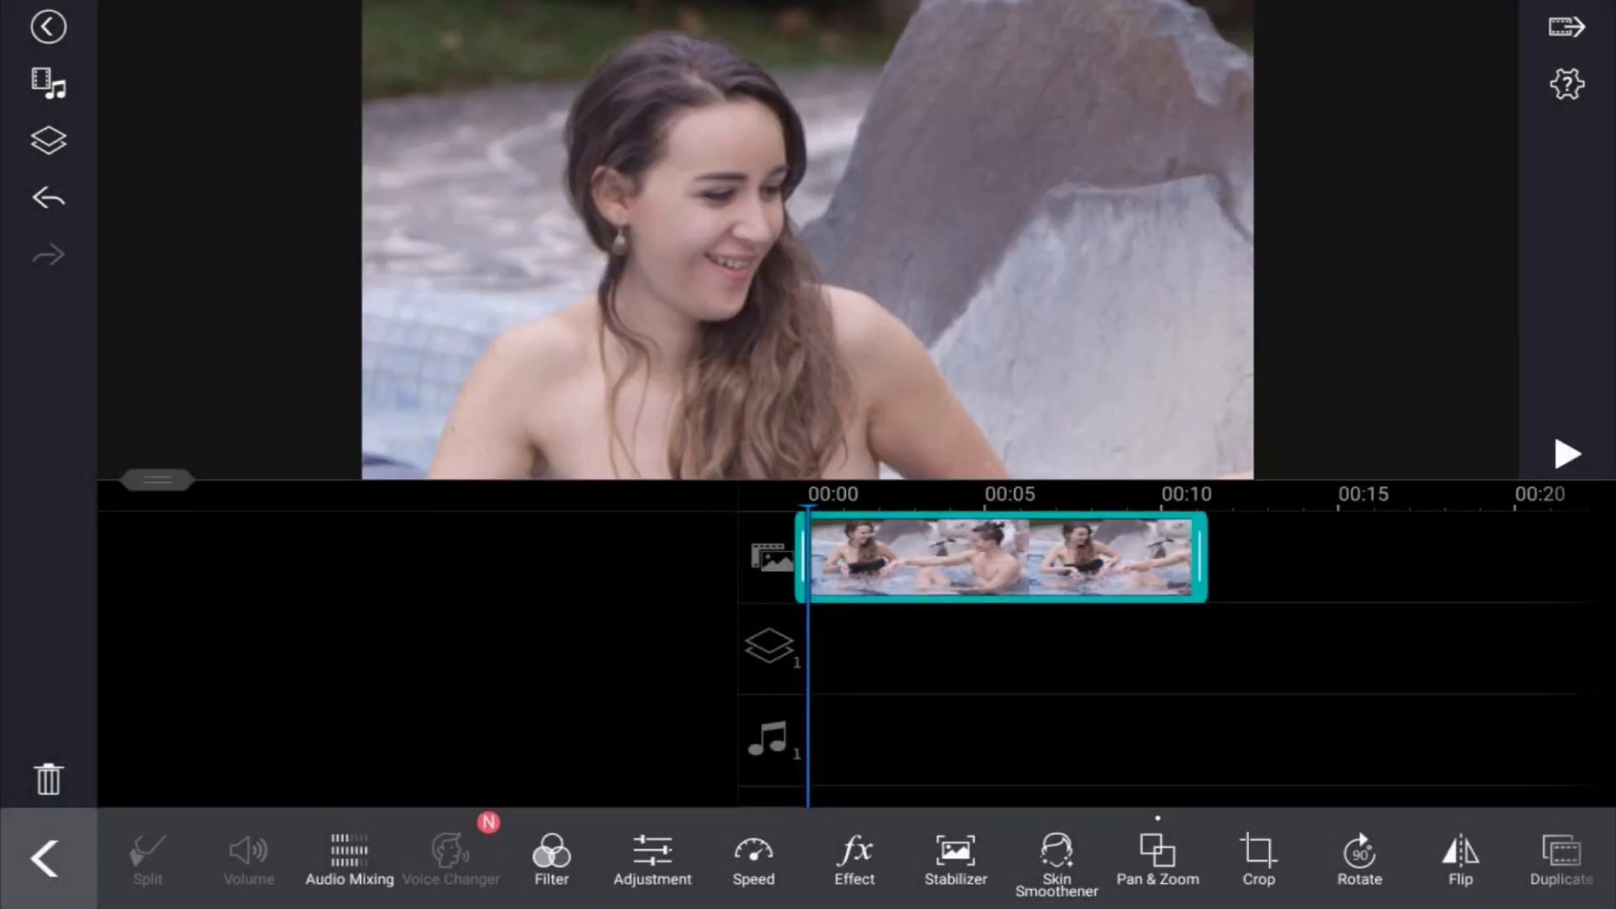
Reopen the clip's Pan & Zoom custom motion to frame the end on the man.
{"action": "left_click", "coordinate": [1567, 453]}
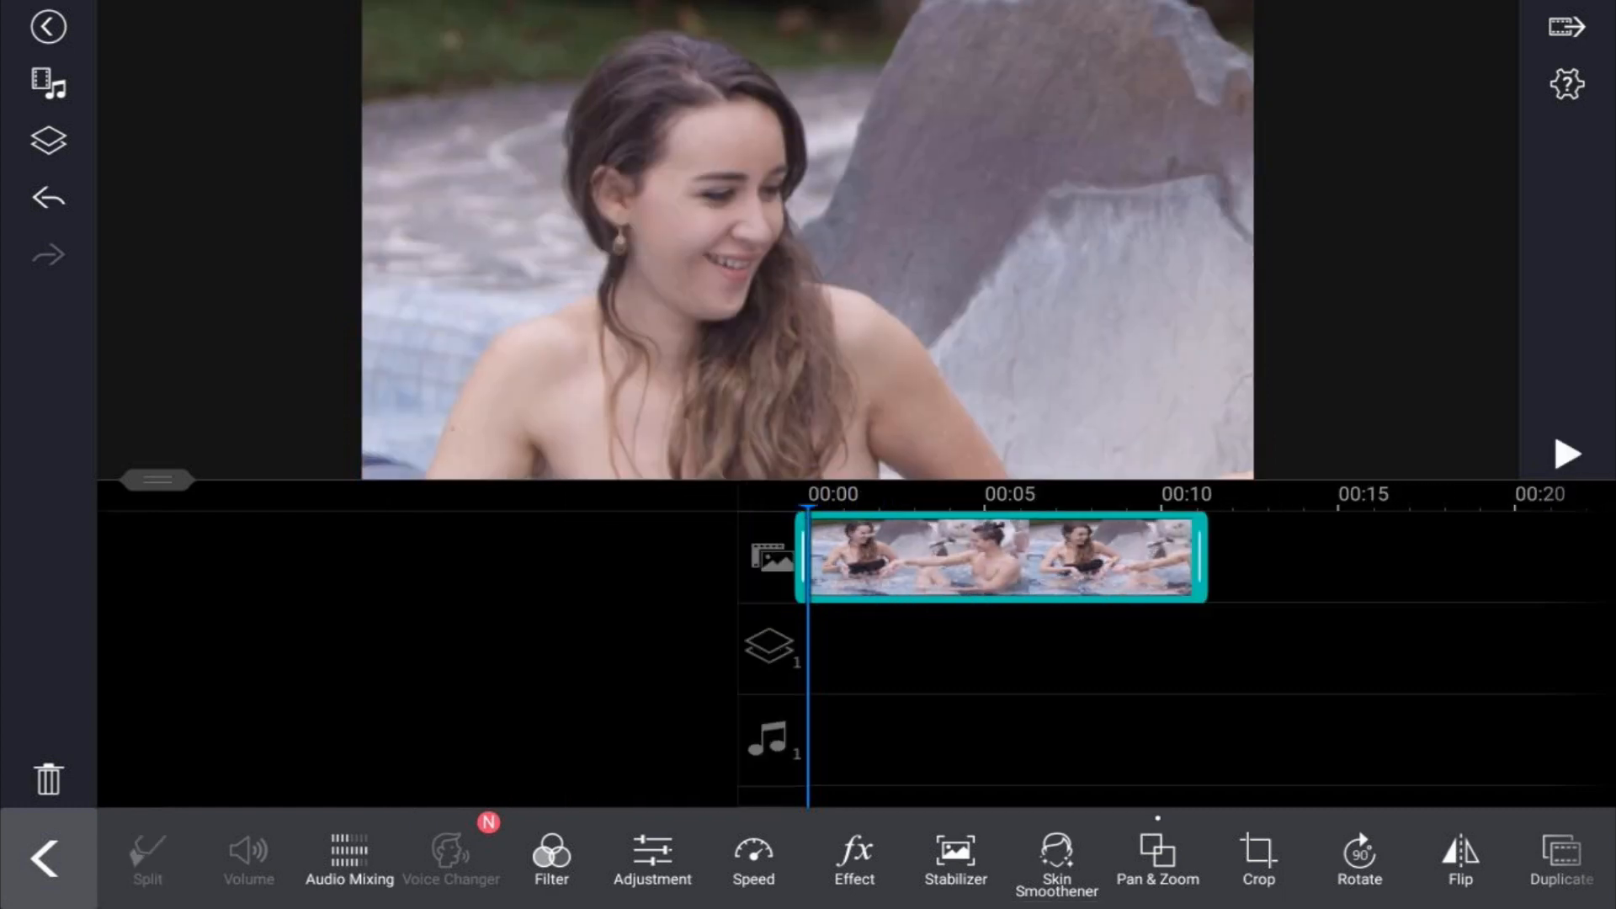
{"action": "left_click", "coordinate": [1157, 860]}
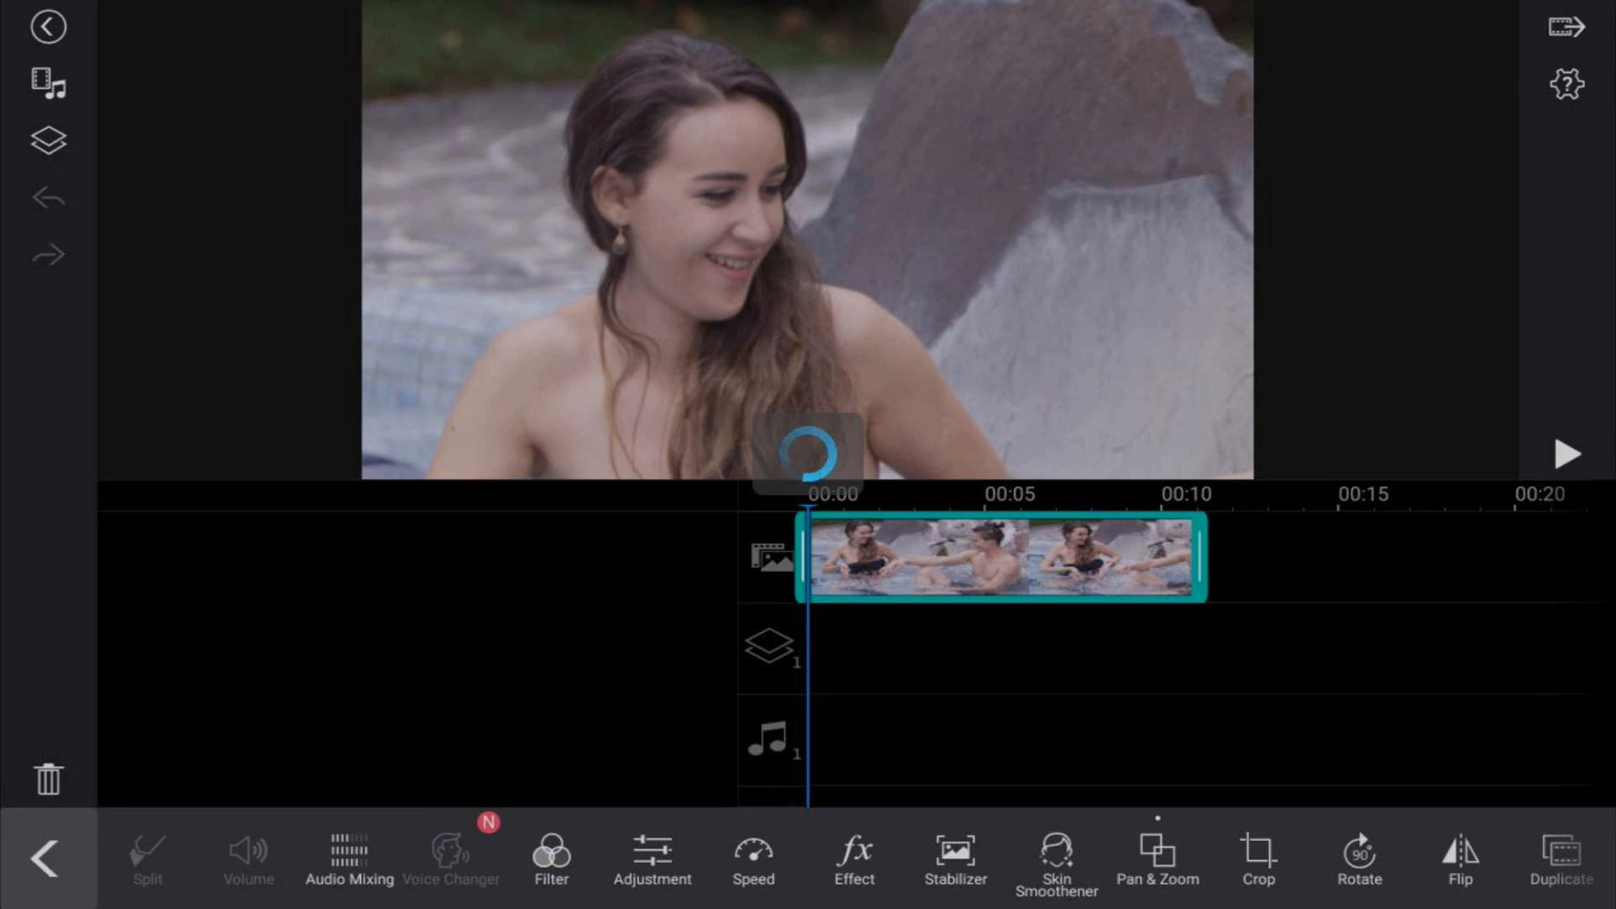
{"action": "left_click", "coordinate": [1157, 859]}
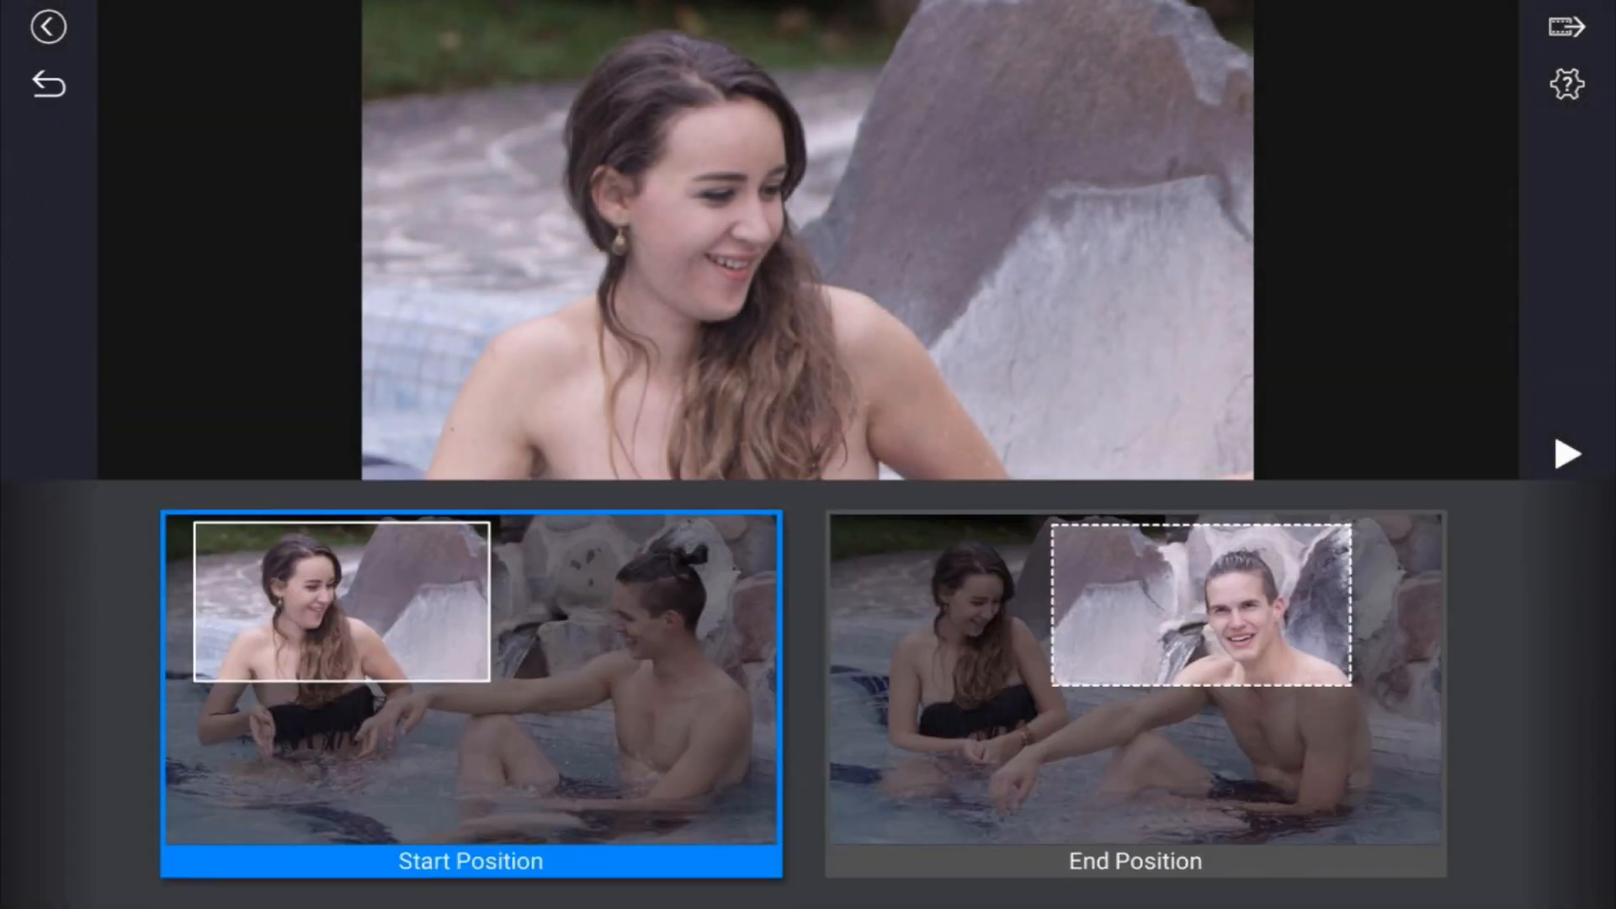